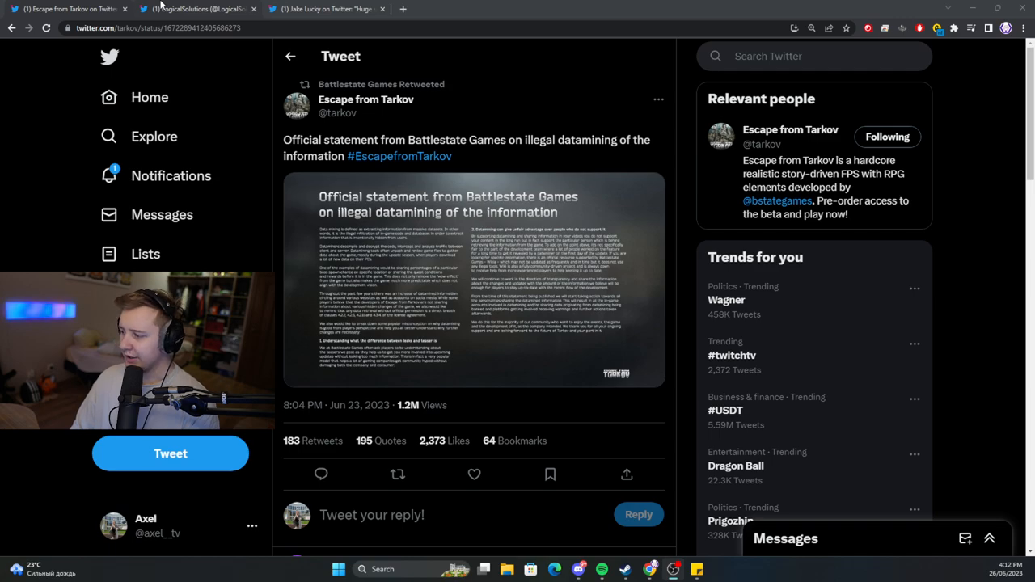
Step: Switch to the LogicalSolutions profile showing his permanent Tarkov ban tweet
left_click(198, 9)
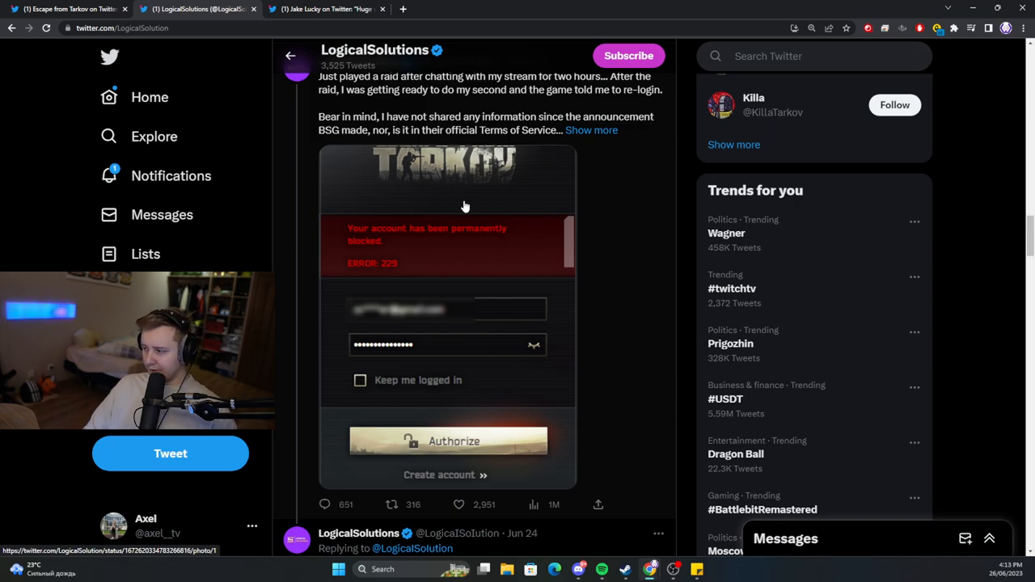
scroll("up", 3)
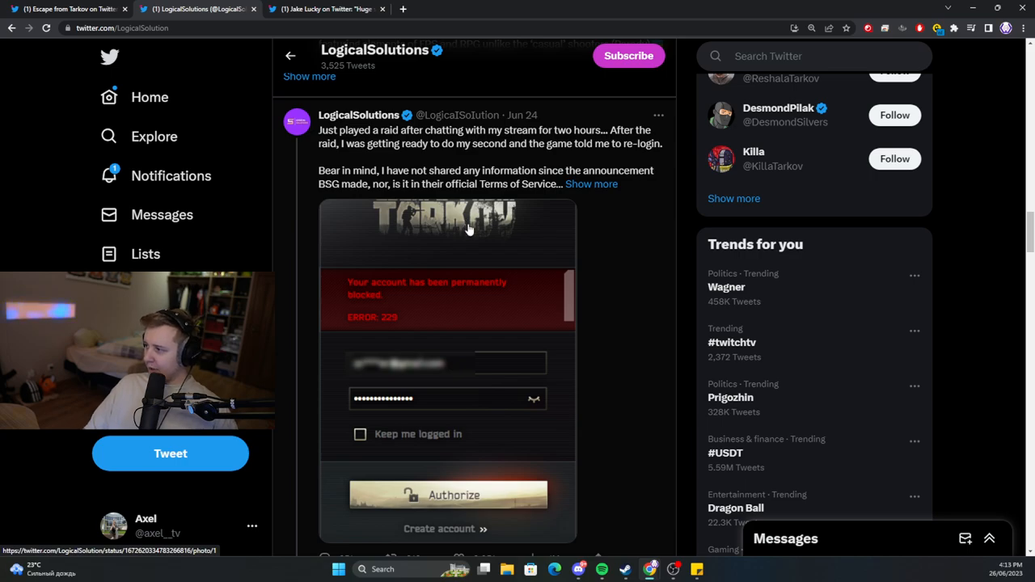
scroll("down", 3)
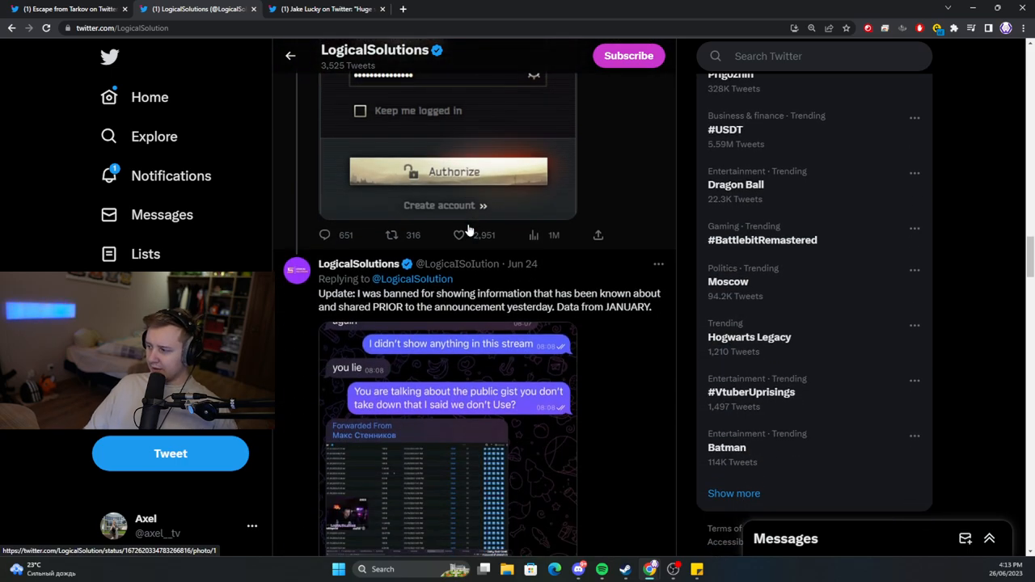
scroll("down", 3)
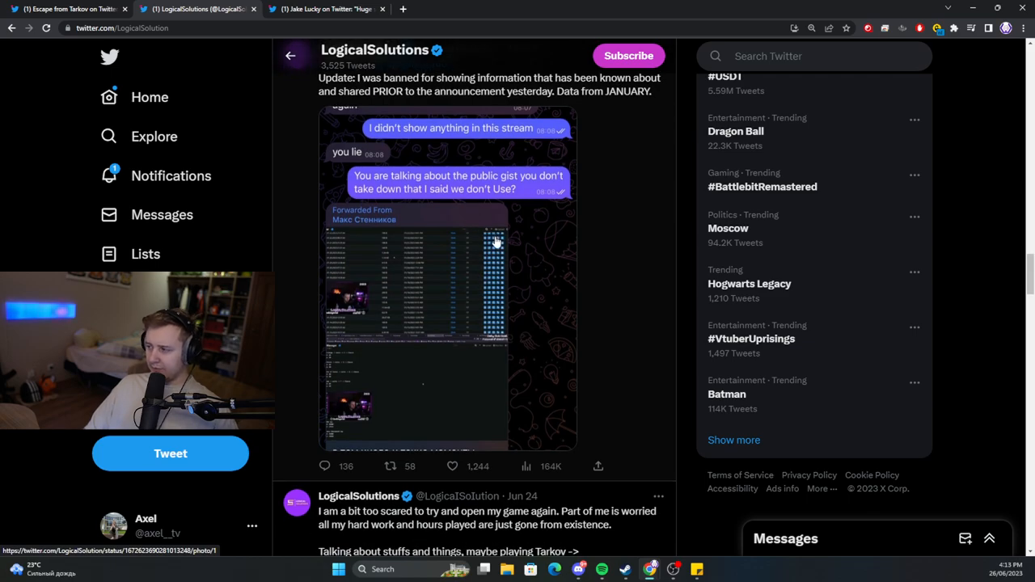
mouse_move(477, 299)
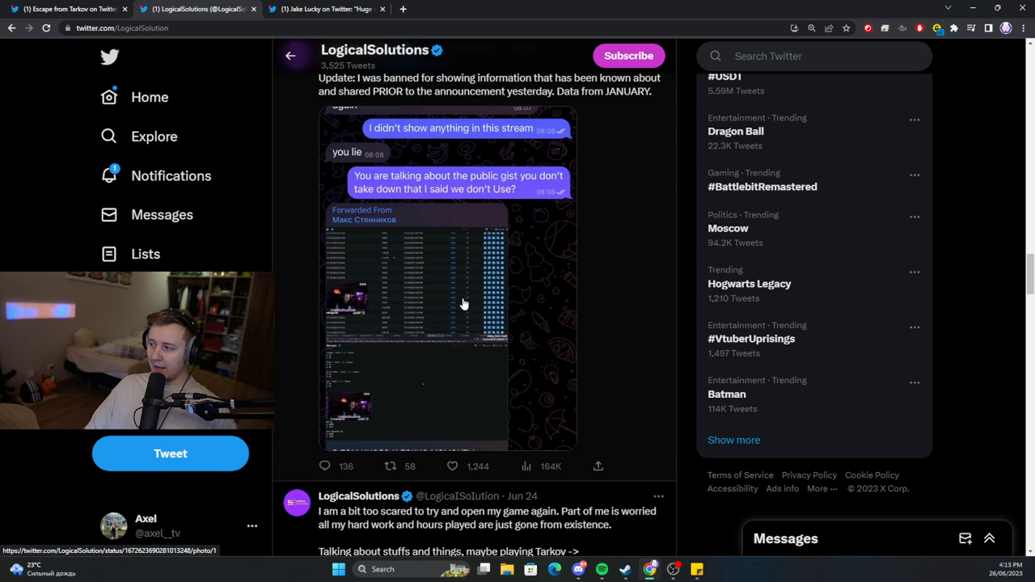
scroll("up", 3)
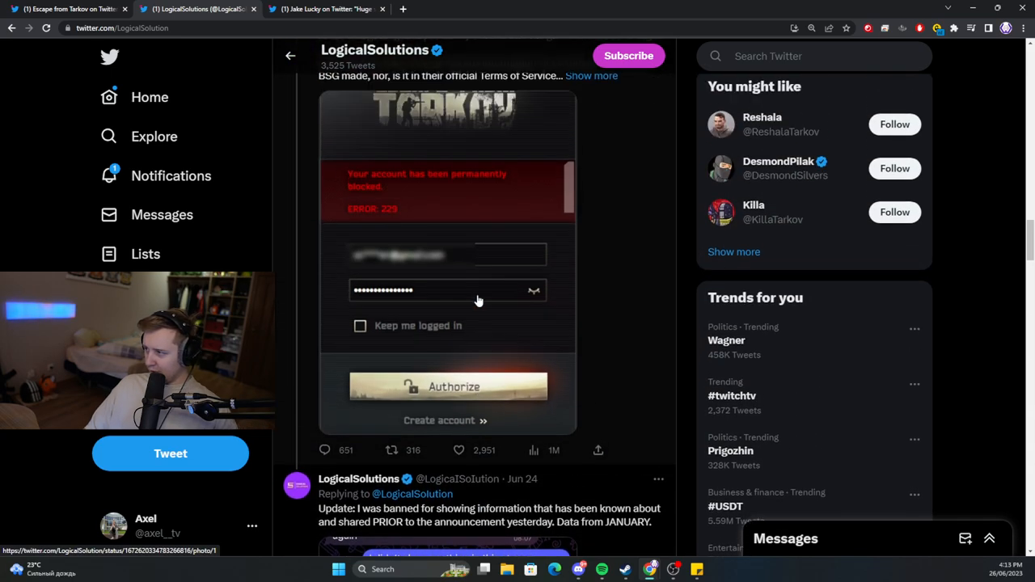
scroll("up", 3)
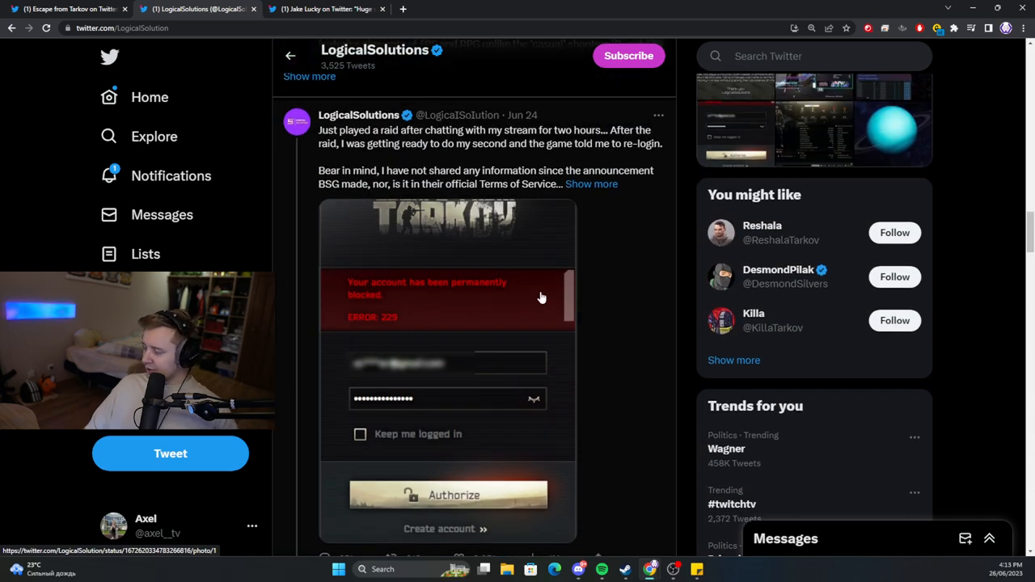
mouse_move(507, 338)
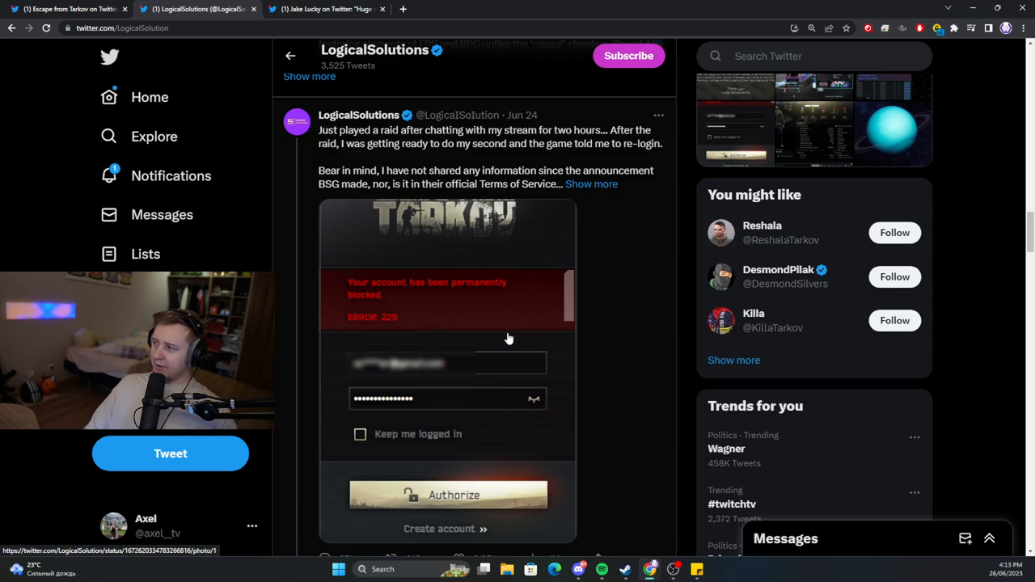
mouse_move(591, 359)
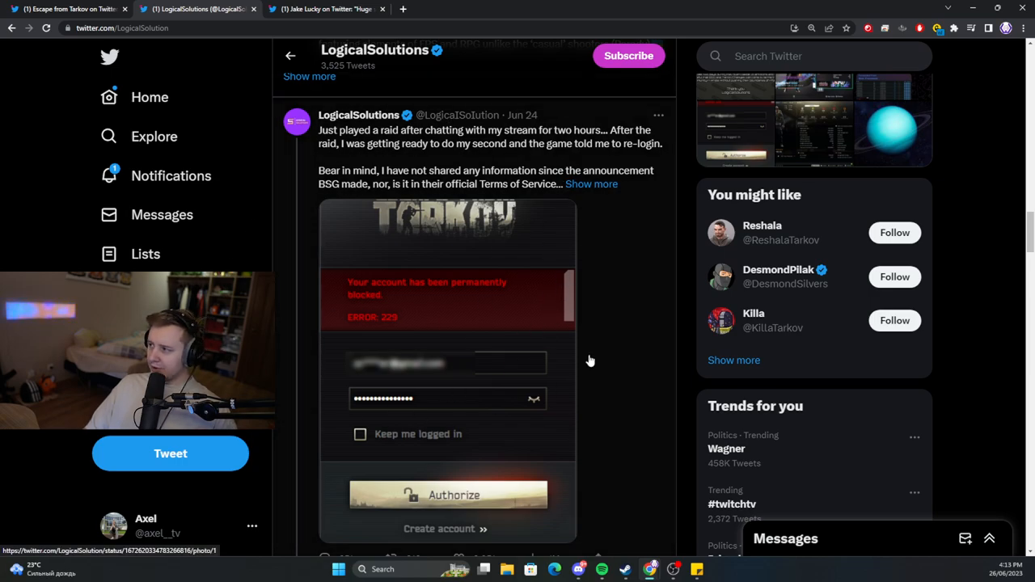
Step: Switch to Jake Lucky's tweet about the story developing against Battlestate Games
left_click(323, 9)
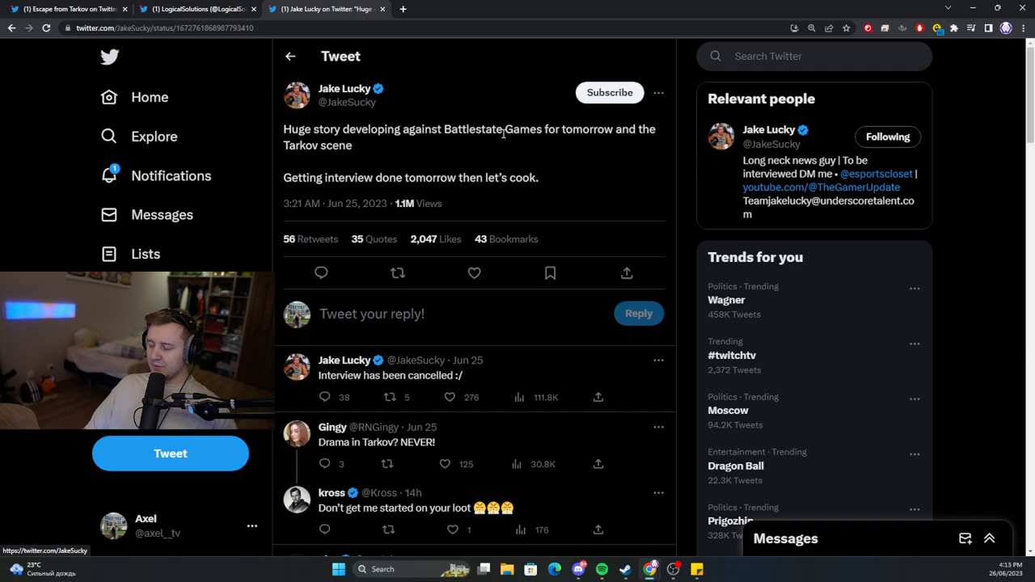
mouse_move(346, 101)
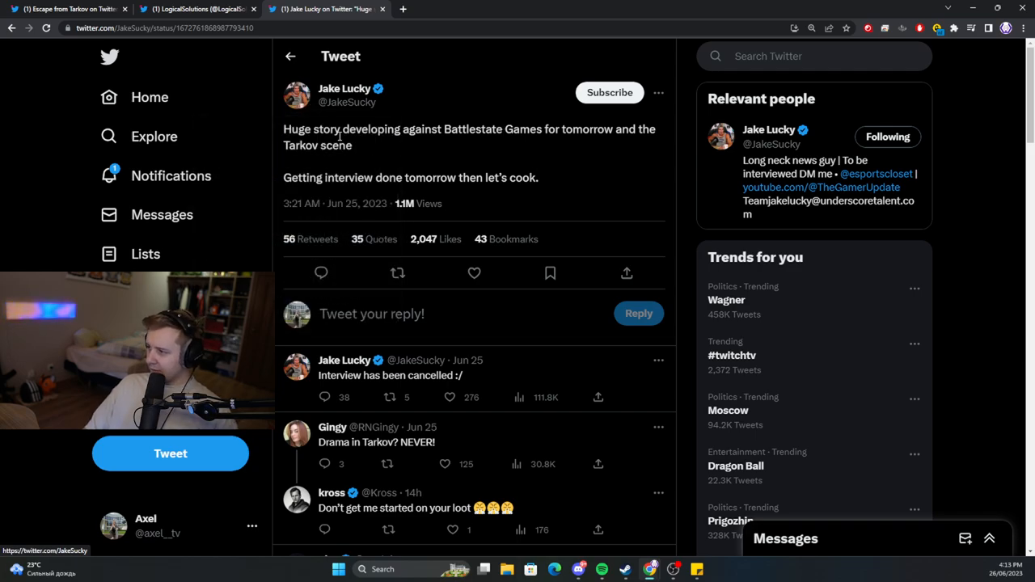
mouse_move(447, 146)
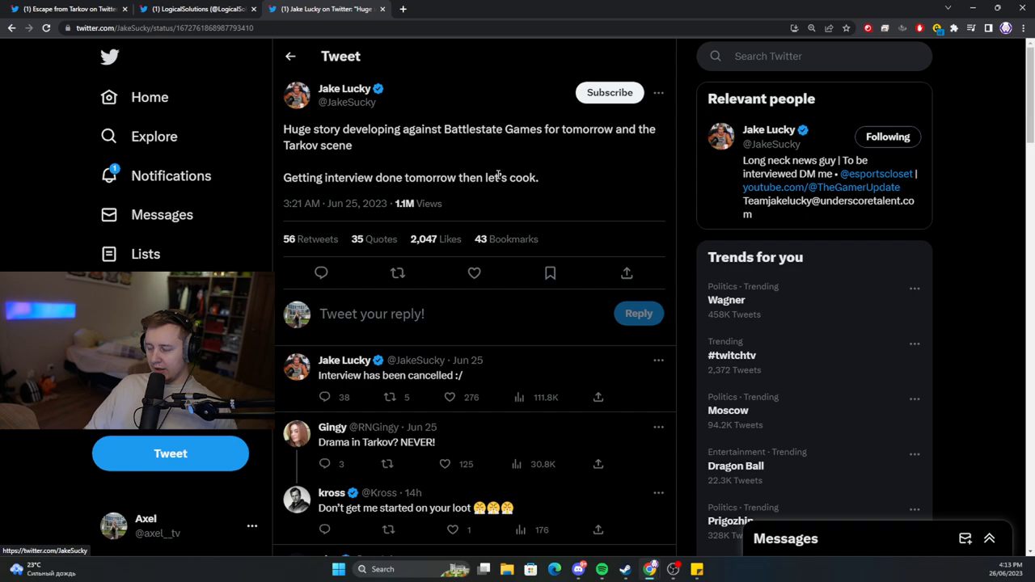
mouse_move(537, 175)
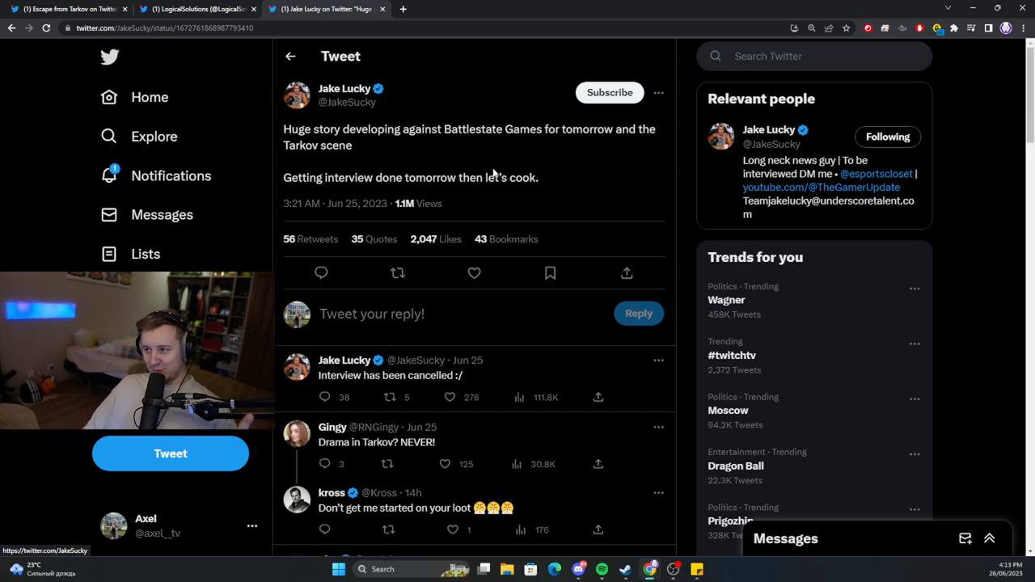
Step: Return to the LogicalSolutions profile and scroll up to his Official Statement tweet, rechecking Jake Lucky's tweet midway
left_click(194, 10)
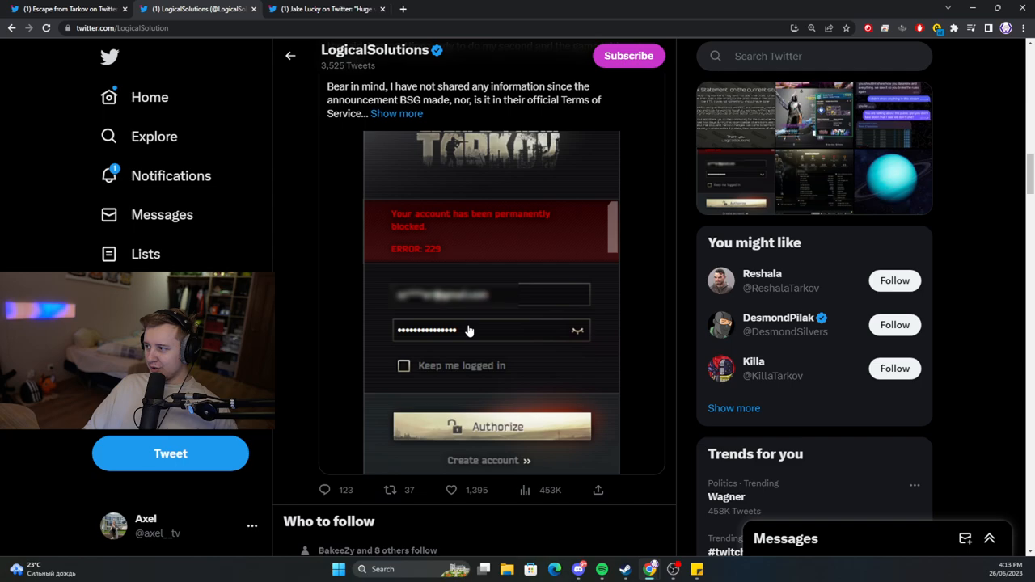
scroll("up", 3)
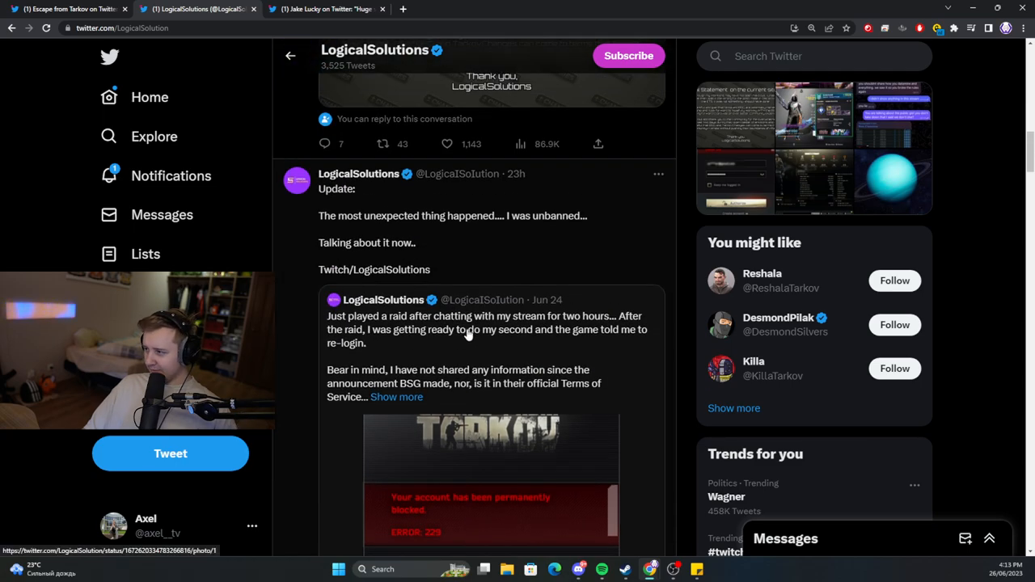
mouse_move(504, 235)
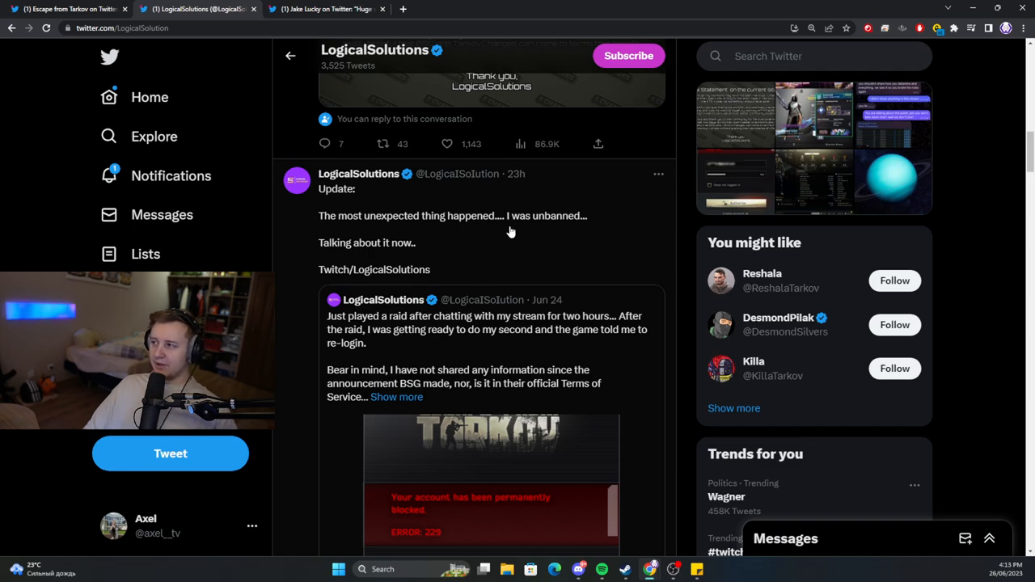
mouse_move(326, 9)
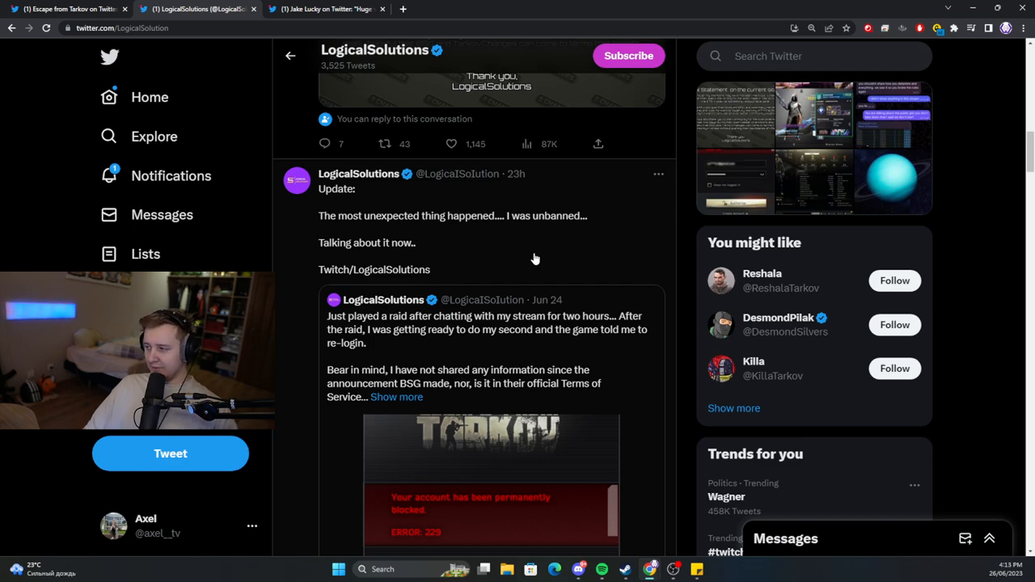
left_click(323, 10)
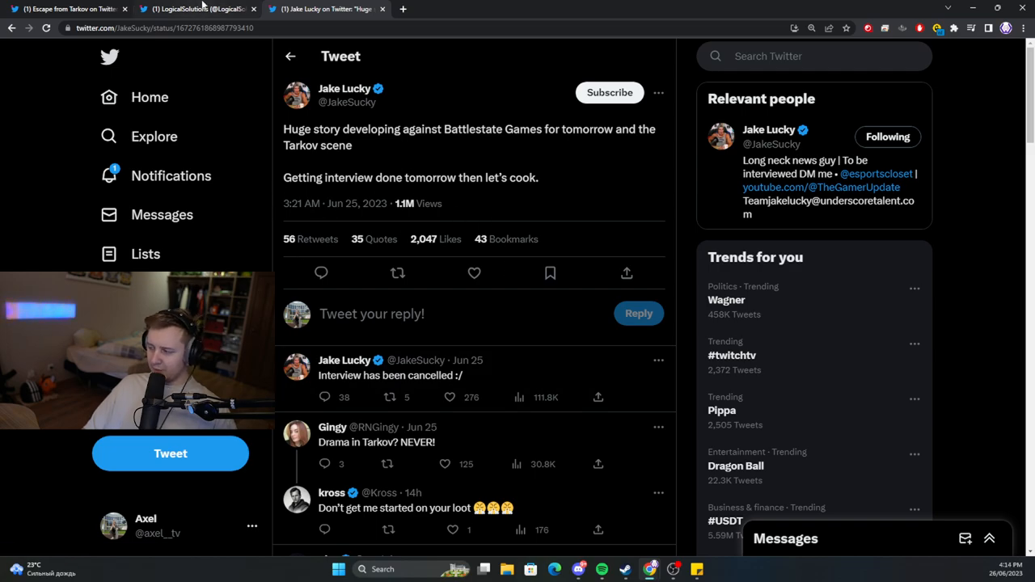
left_click(194, 9)
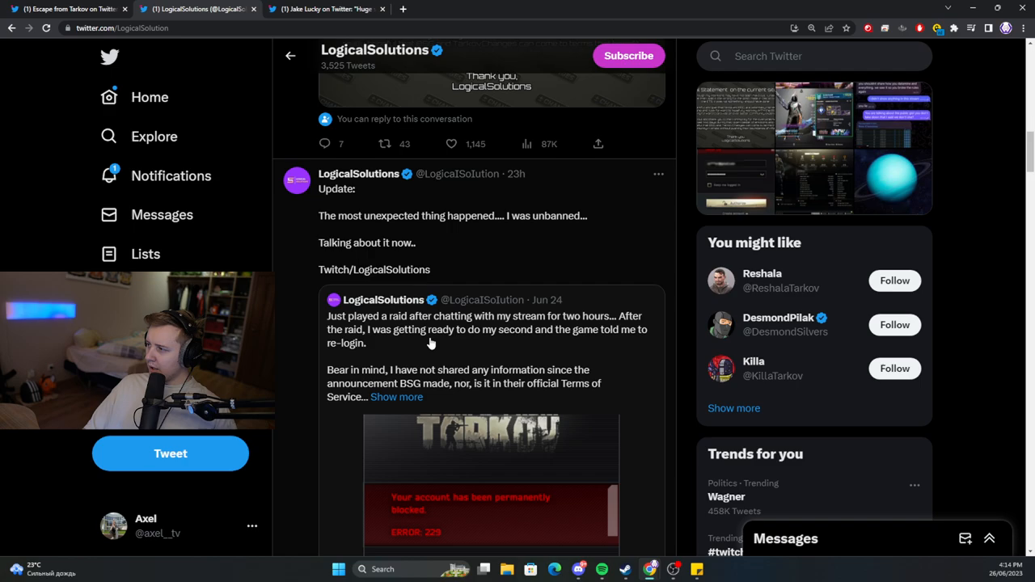
scroll("up", 3)
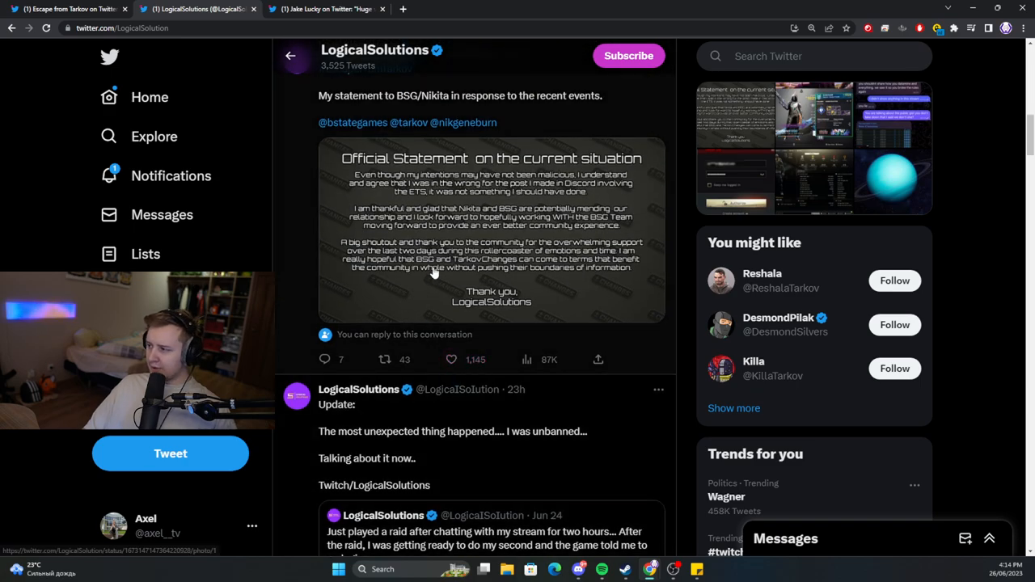
Step: Enlarge the Official Statement image in the full-size photo viewer
left_click(491, 229)
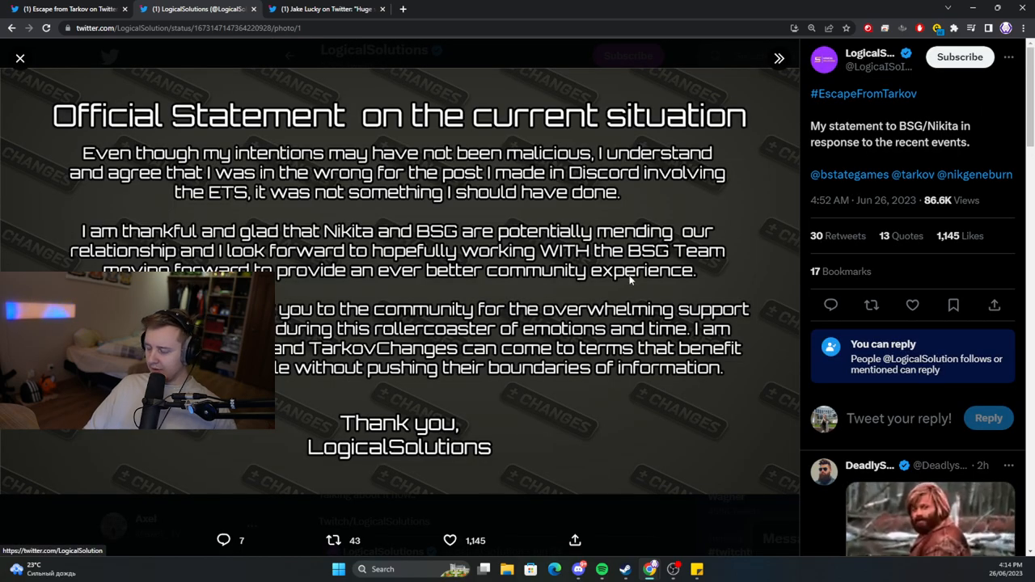
mouse_move(553, 211)
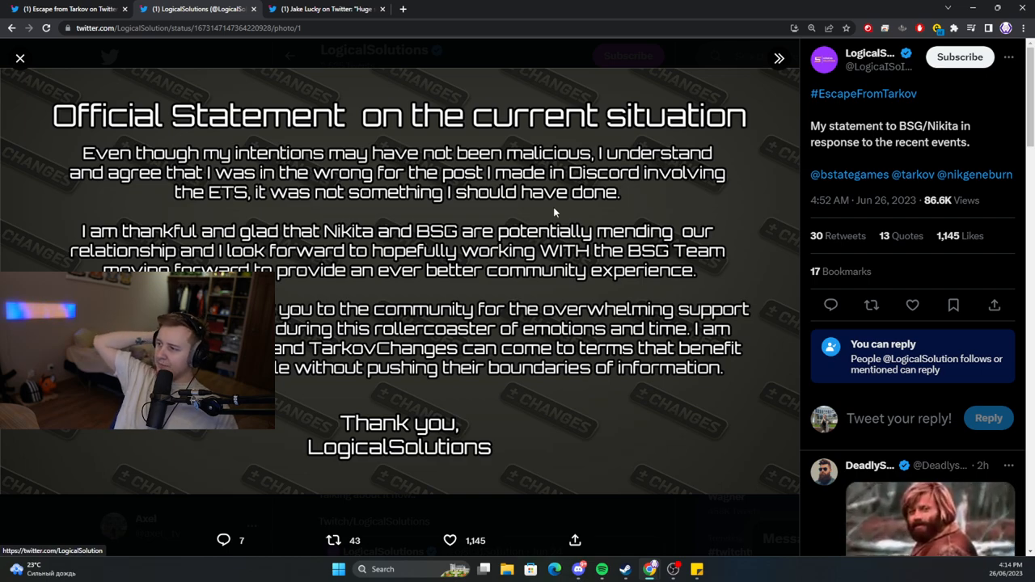
mouse_move(511, 213)
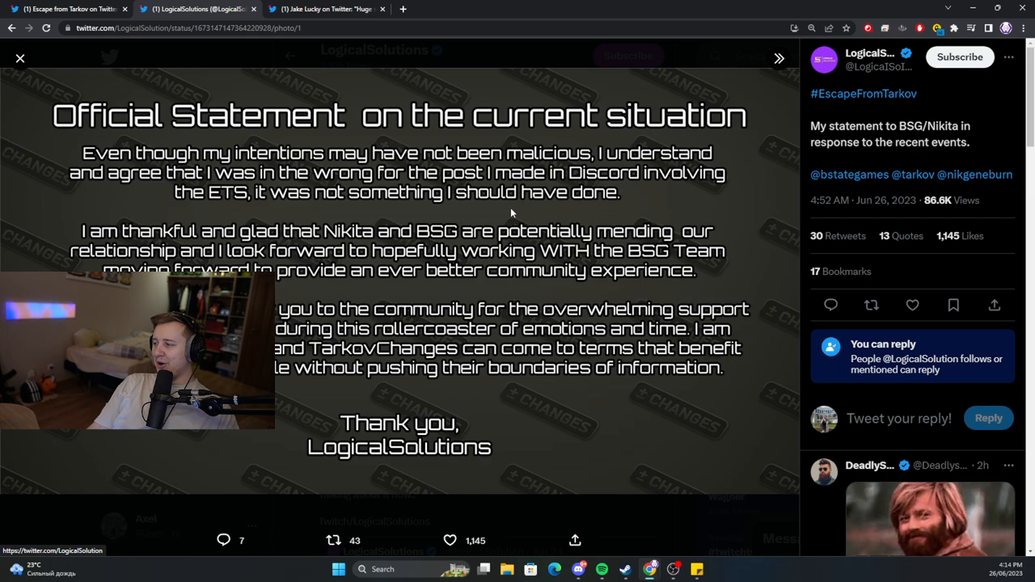